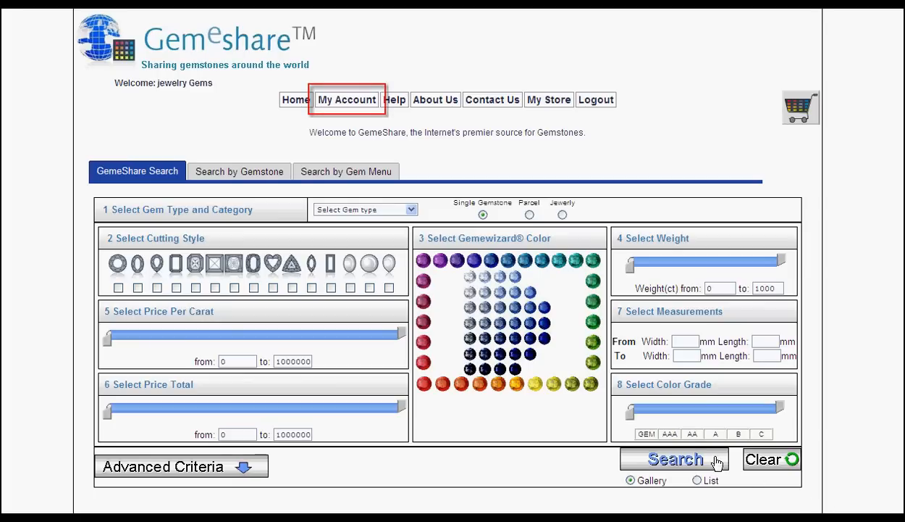
{"action": "mouse_move", "coordinate": [346, 104]}
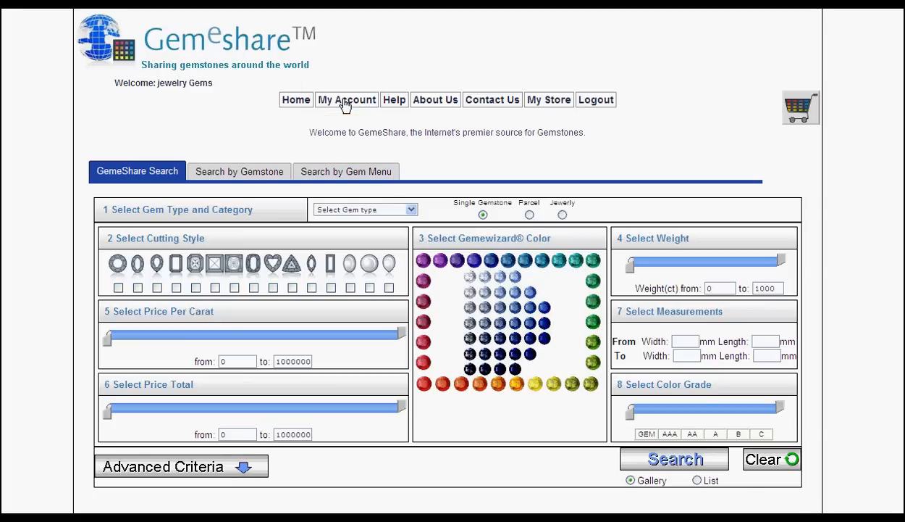
- Go to My Account to reach the store's back-office home
{"action": "left_click", "coordinate": [346, 98]}
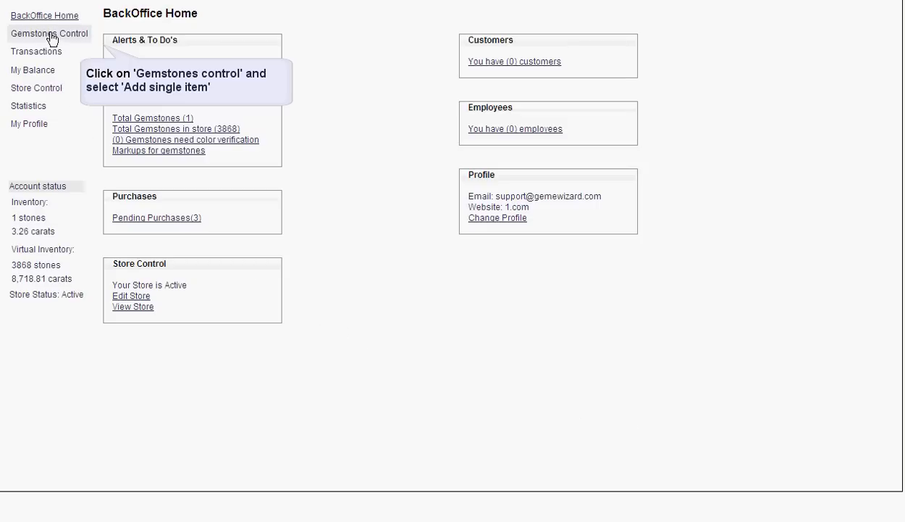
- From Gemstones Control, start the Add a Single Item form at step 1 of 4
{"action": "left_click", "coordinate": [50, 33]}
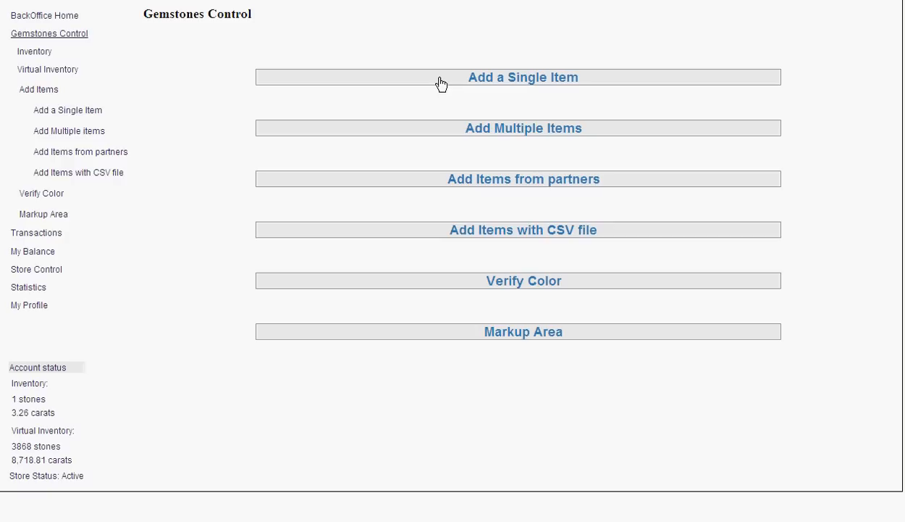
{"action": "left_click", "coordinate": [522, 77]}
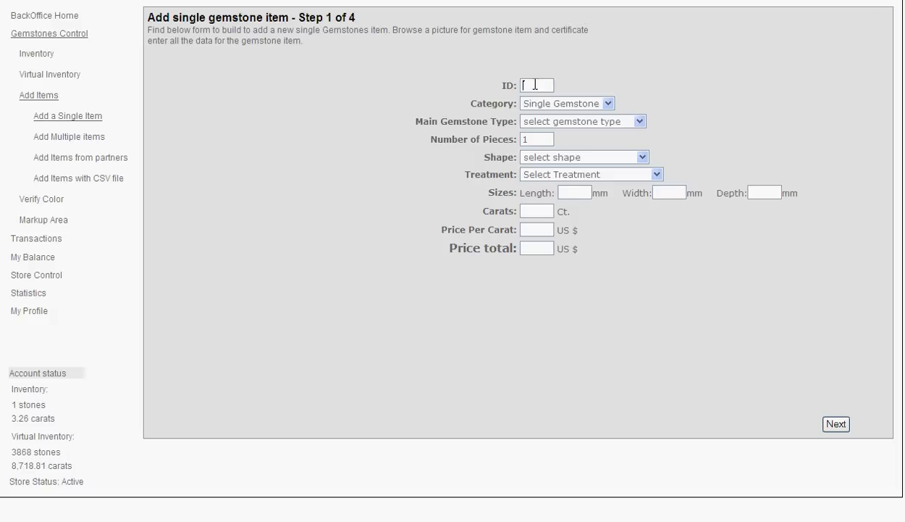
{"action": "mouse_move", "coordinate": [681, 55]}
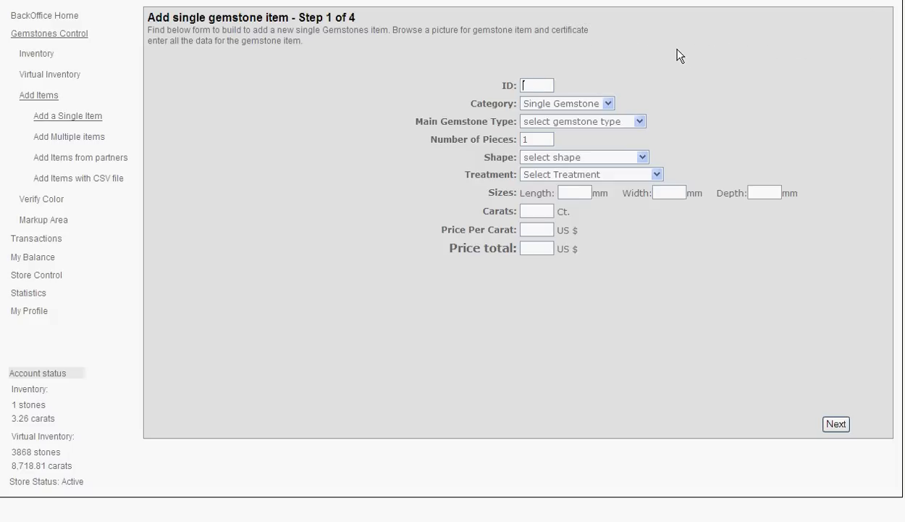
- Enter item ID 12315 and keep Single Gemstone as the category
{"action": "type", "text": "123"}
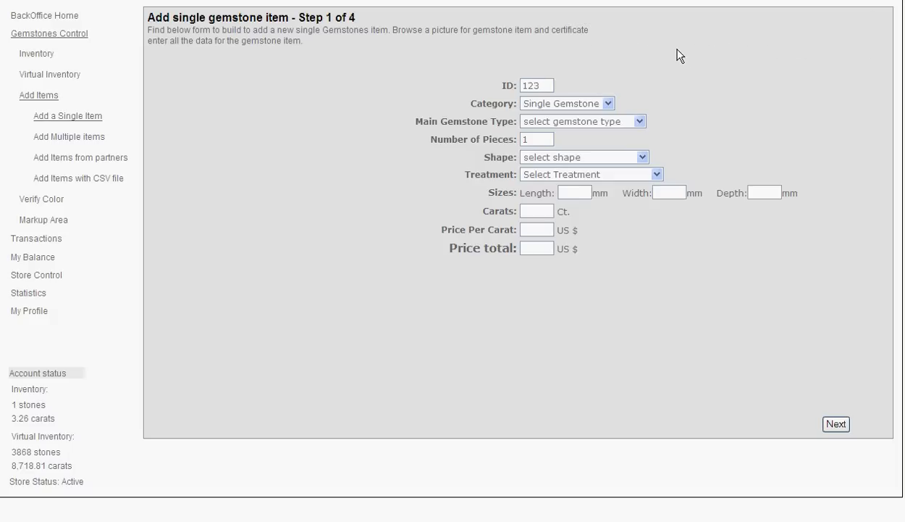
{"action": "type", "text": "15"}
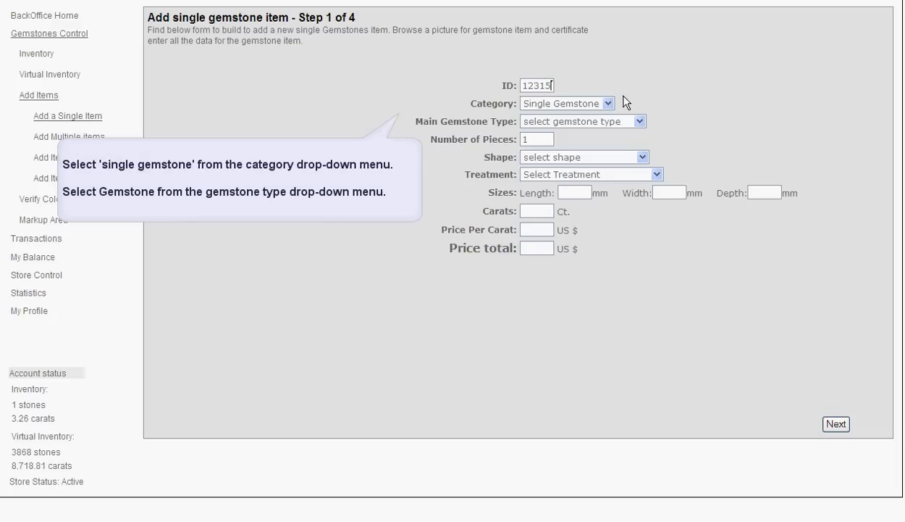
{"action": "left_click", "coordinate": [566, 103]}
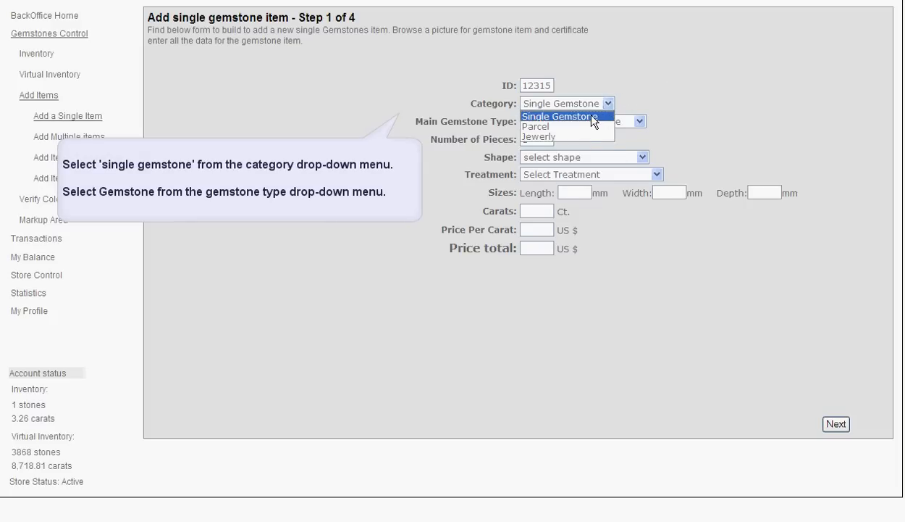
{"action": "left_click", "coordinate": [559, 116]}
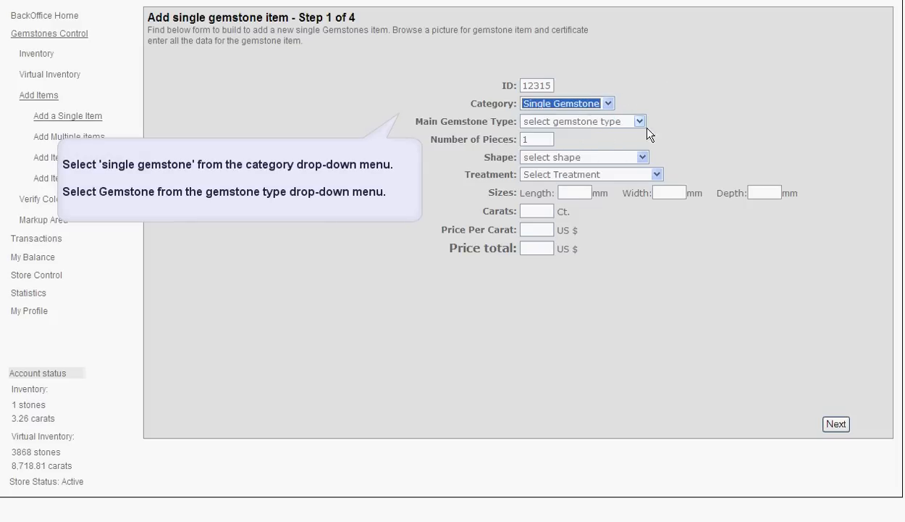
{"action": "mouse_move", "coordinate": [640, 122]}
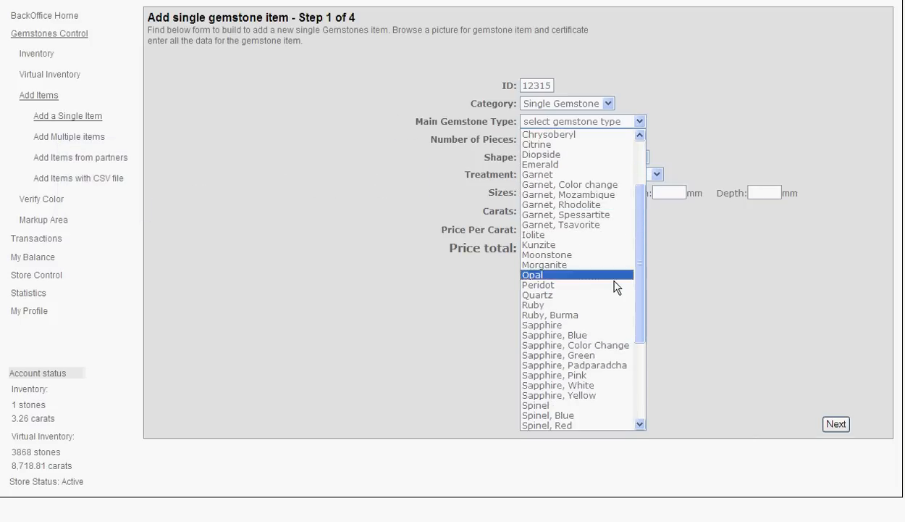
- Set the gem type to Sapphire, Blue with Round shape and H Heating treatment
{"action": "left_click", "coordinate": [554, 335]}
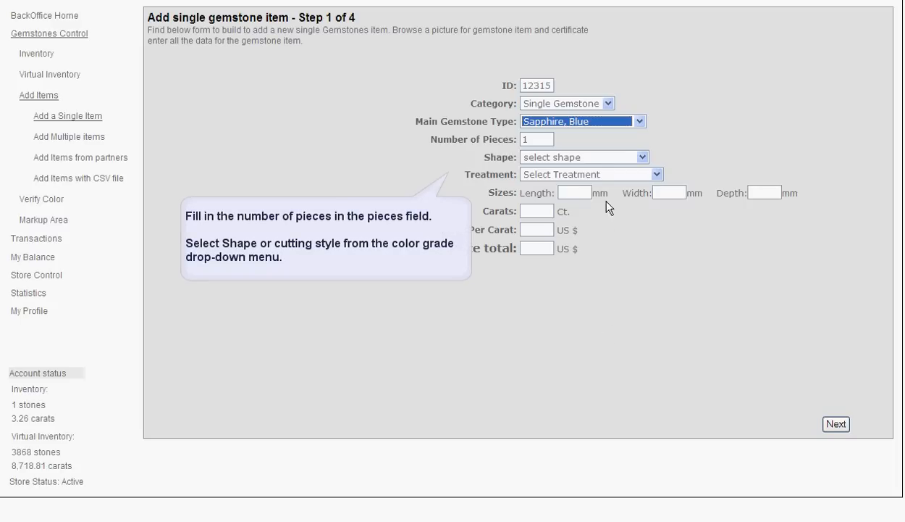
{"action": "left_click", "coordinate": [536, 139]}
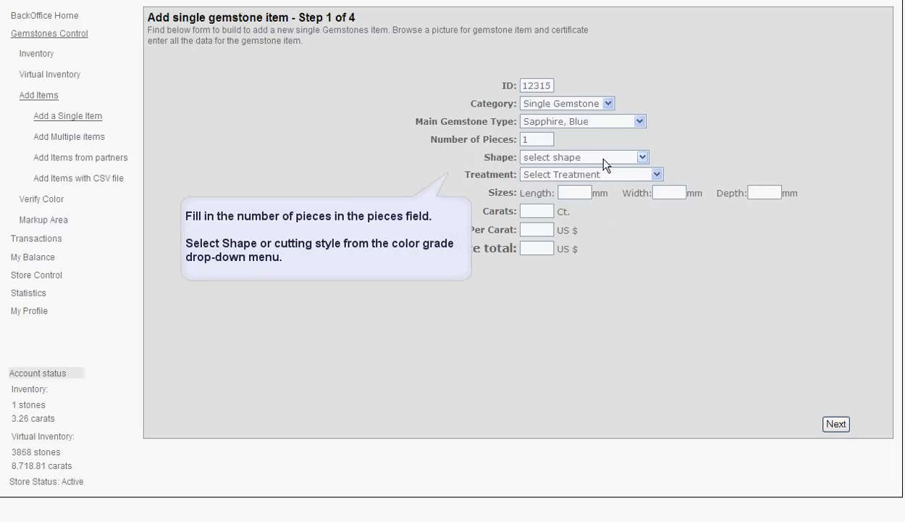
{"action": "left_click", "coordinate": [582, 156]}
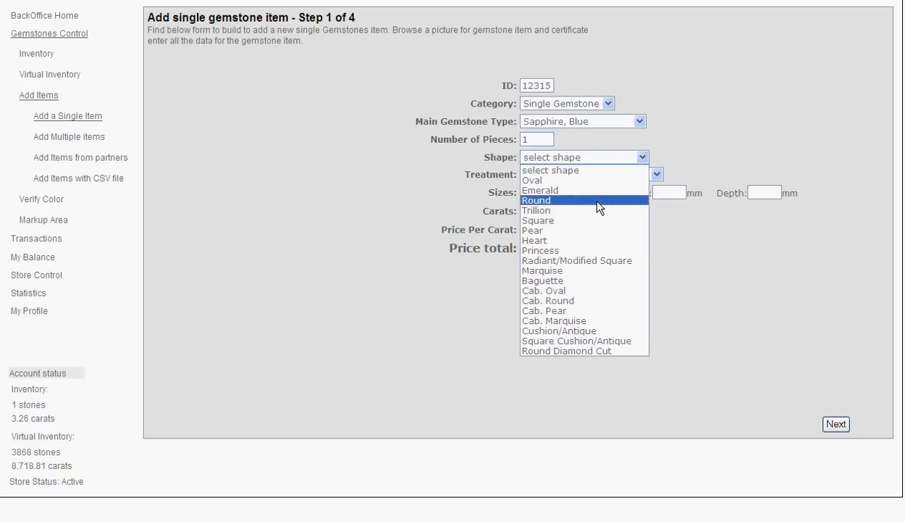
{"action": "left_click", "coordinate": [536, 200]}
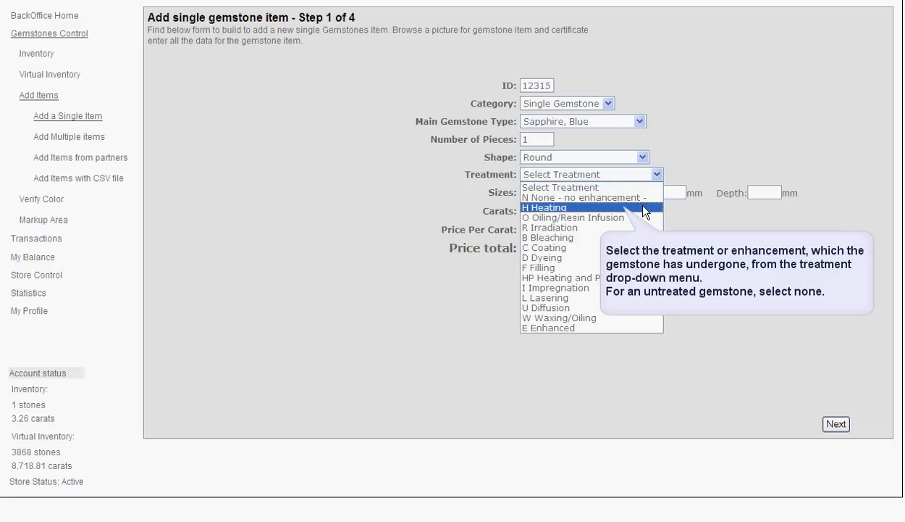
{"action": "left_click", "coordinate": [545, 207]}
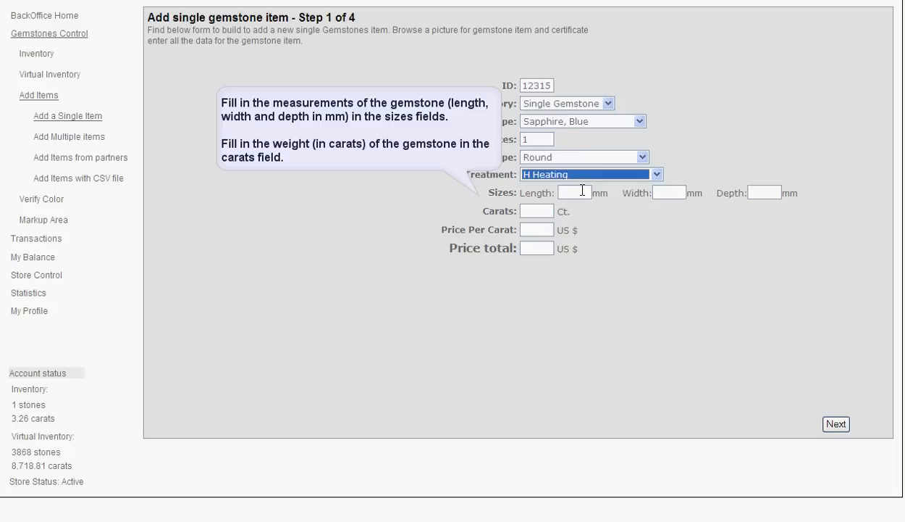
- Enter the stone sizes 6.51 × 6.52 × 4.30 mm
{"action": "left_click", "coordinate": [574, 191]}
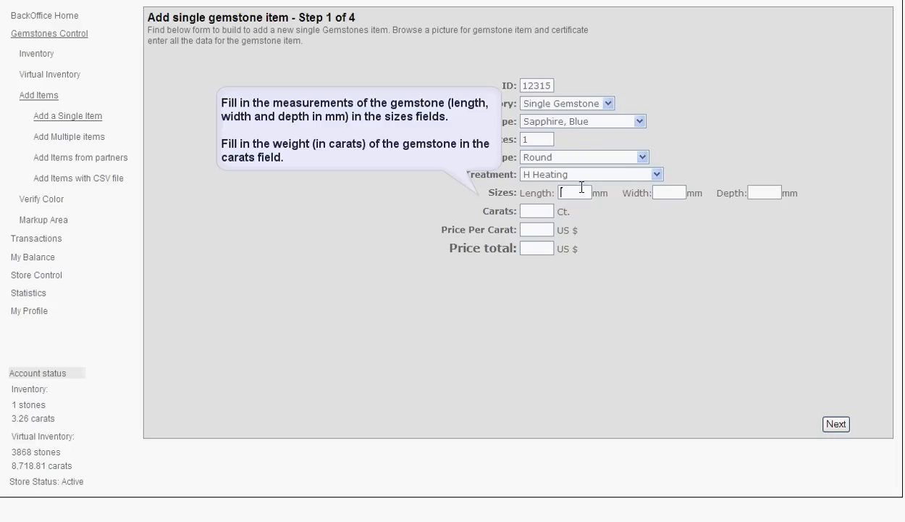
{"action": "type", "text": "6.51"}
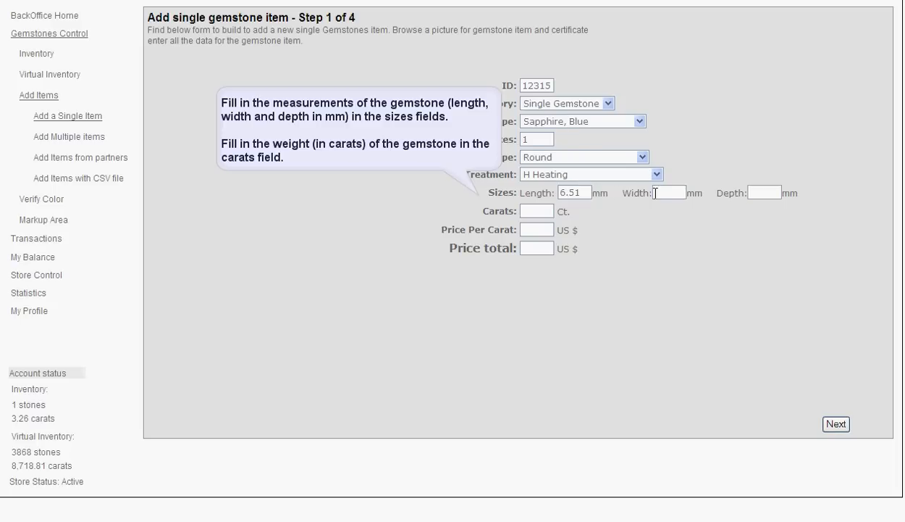
{"action": "type", "text": "6.52"}
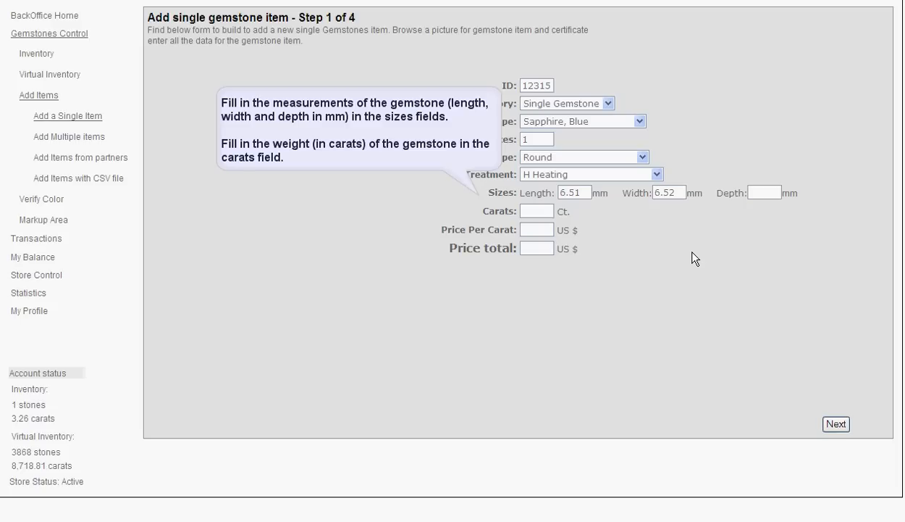
{"action": "left_click", "coordinate": [765, 193]}
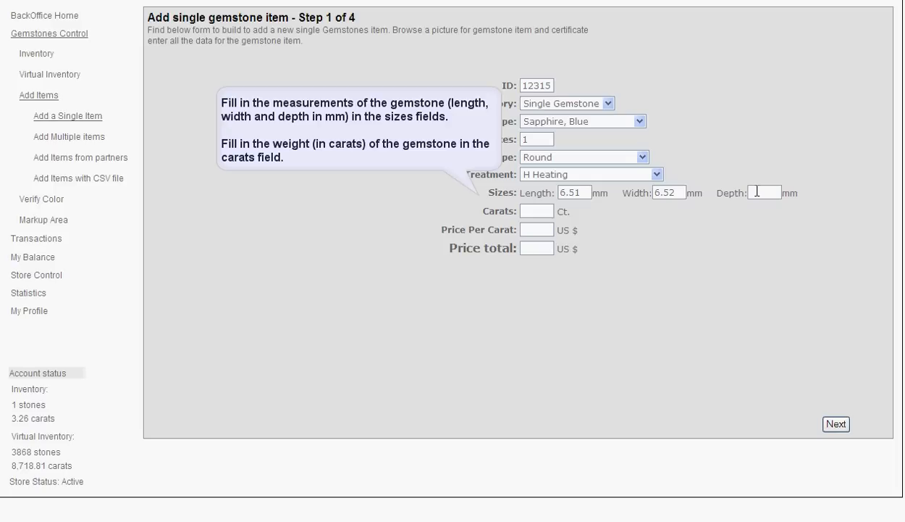
{"action": "type", "text": "4.30"}
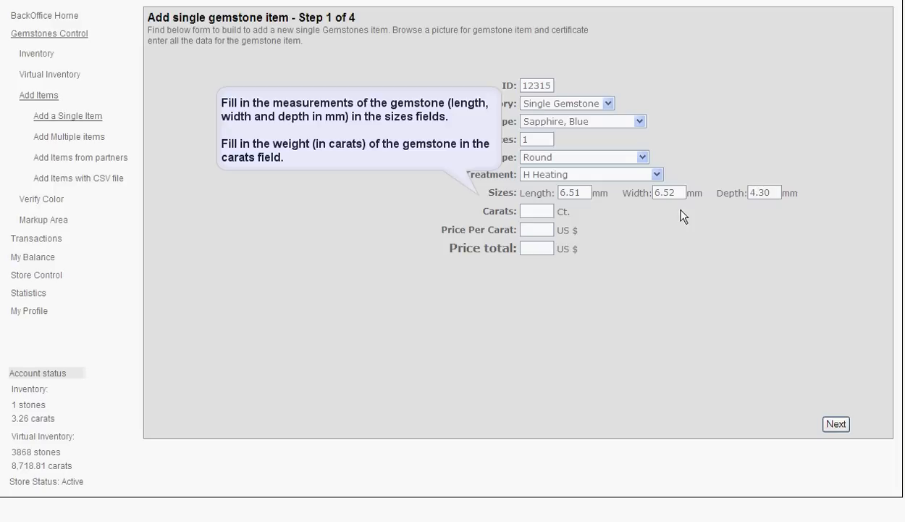
- Set weight 1.25 carats and 350 US$ per carat, giving a 437.50 US$ total
{"action": "left_click", "coordinate": [538, 211]}
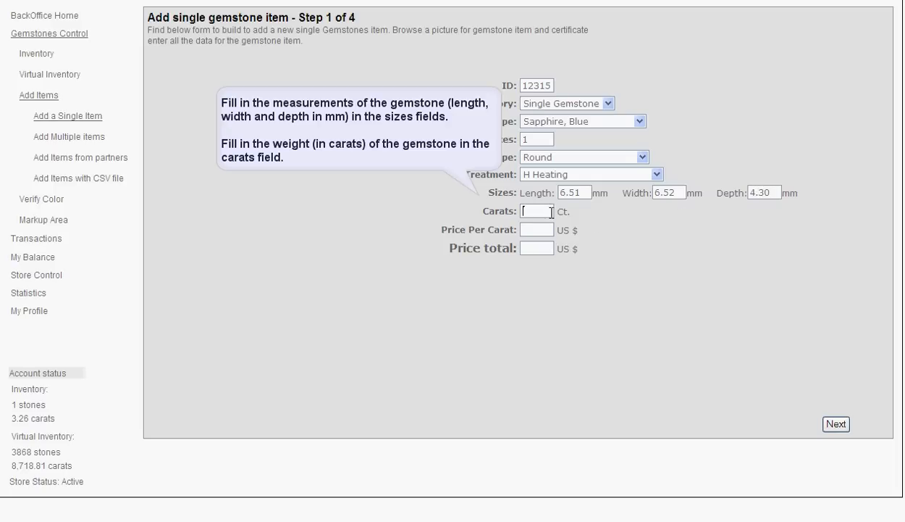
{"action": "type", "text": "1.25"}
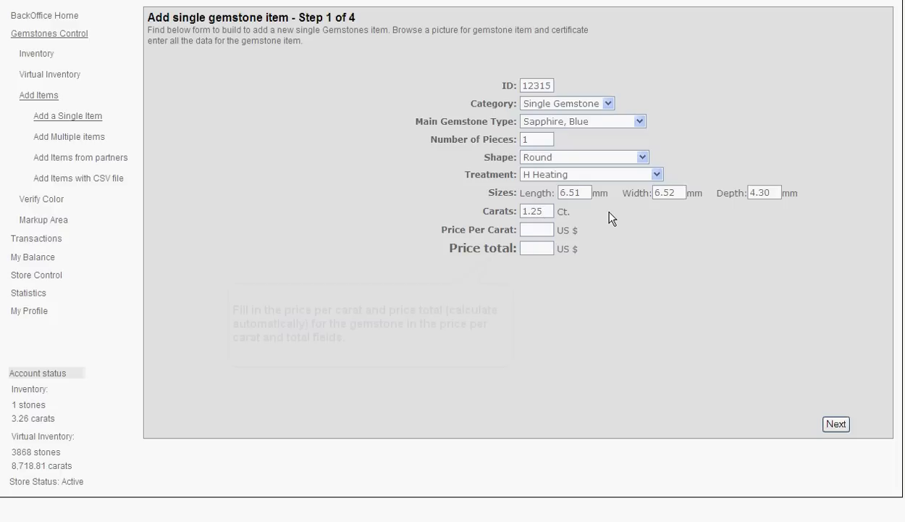
{"action": "left_click", "coordinate": [536, 229]}
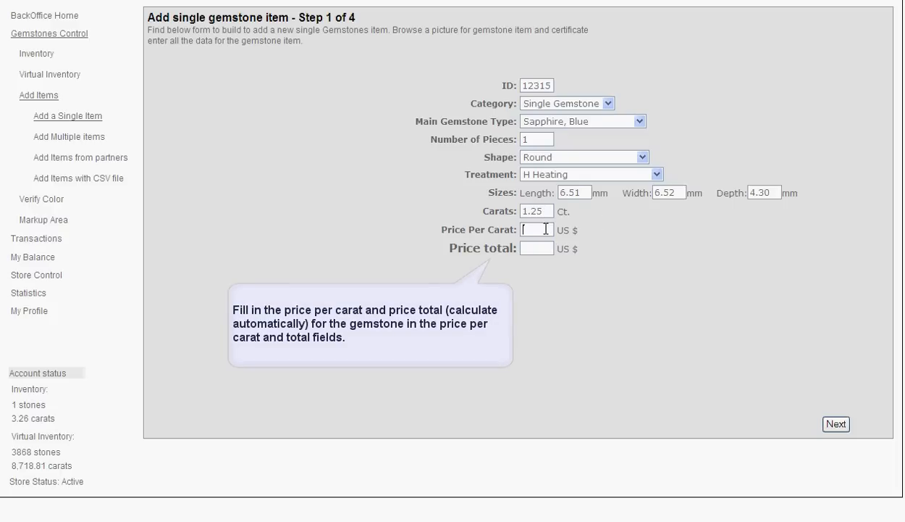
{"action": "mouse_move", "coordinate": [606, 235]}
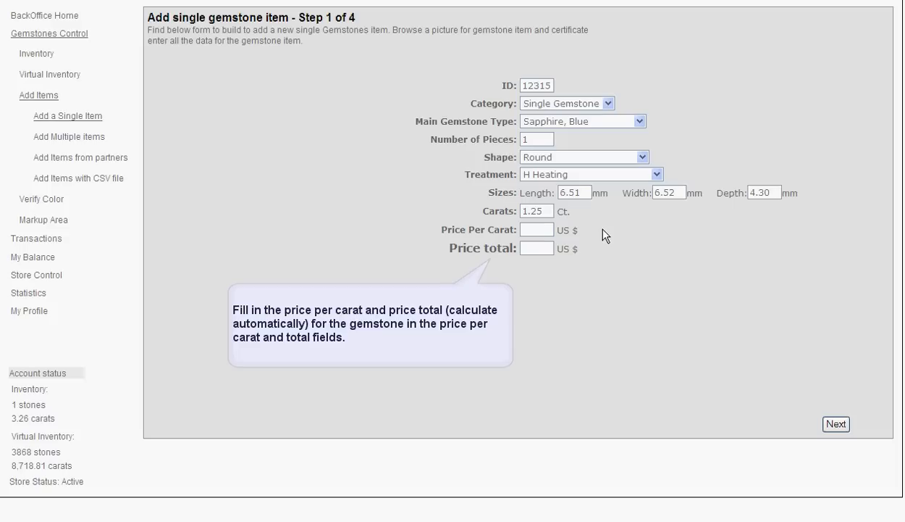
{"action": "type", "text": "350"}
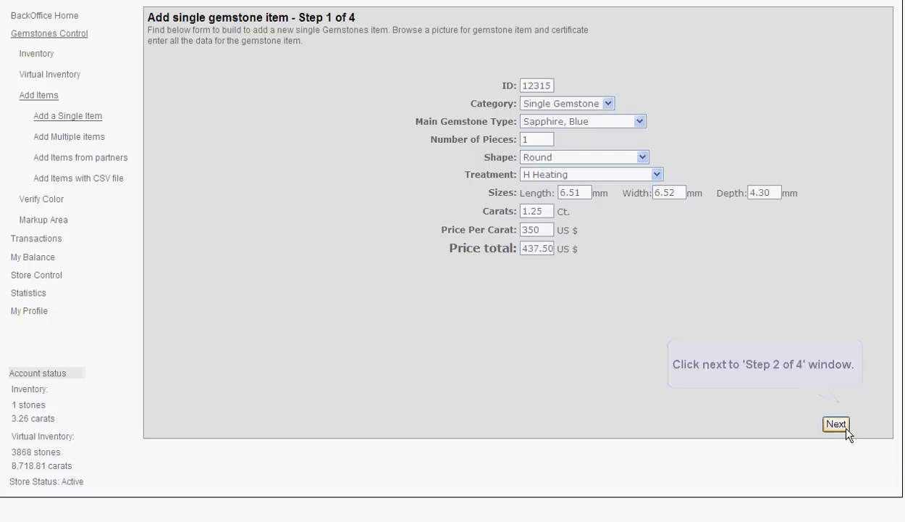
- Advance to step 2 and upload the gem image file aaa from the BLUE SAPPHIRE folder
{"action": "left_click", "coordinate": [836, 423]}
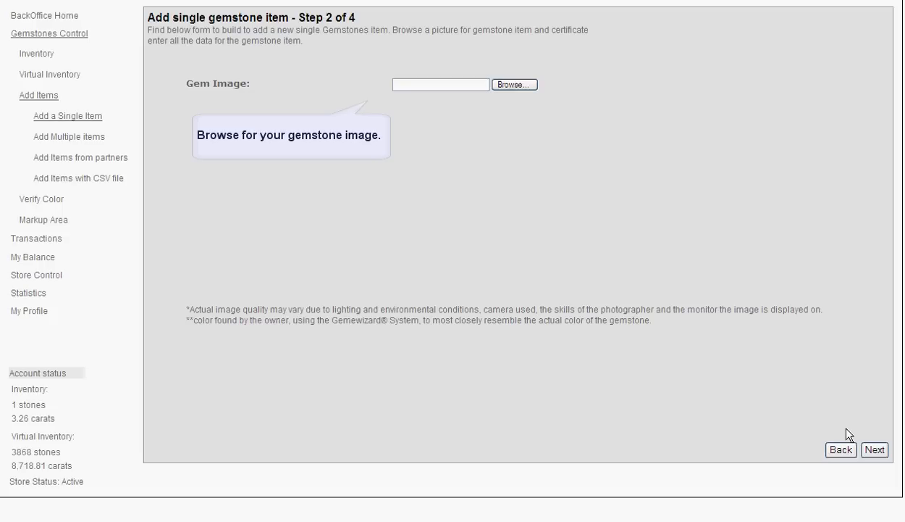
{"action": "mouse_move", "coordinate": [809, 386]}
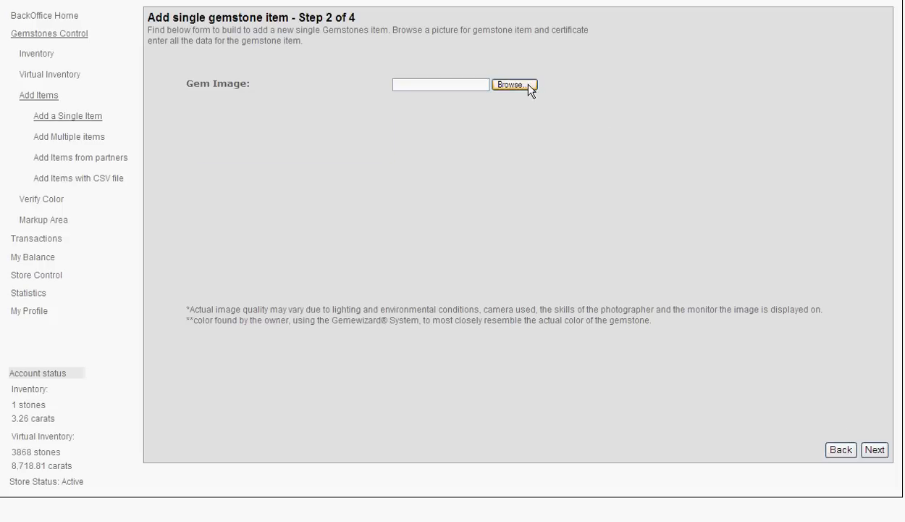
{"action": "left_click", "coordinate": [513, 84]}
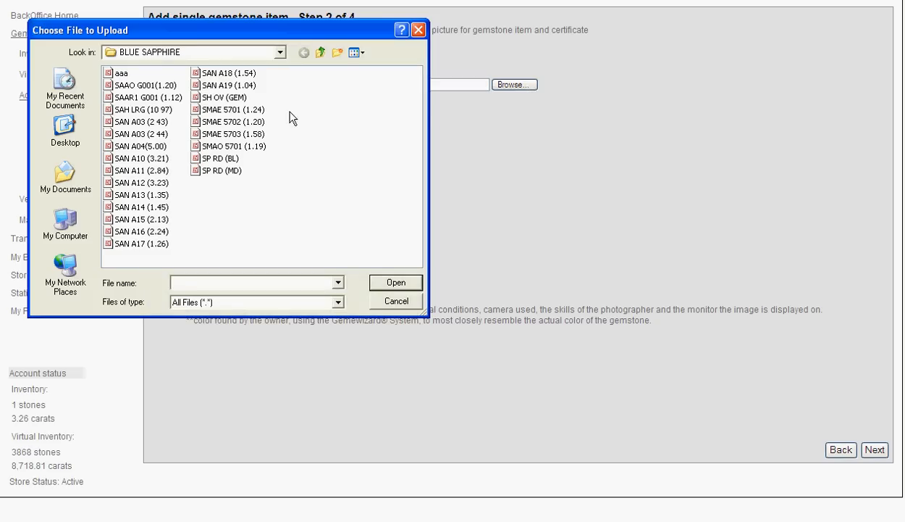
{"action": "left_click", "coordinate": [121, 72]}
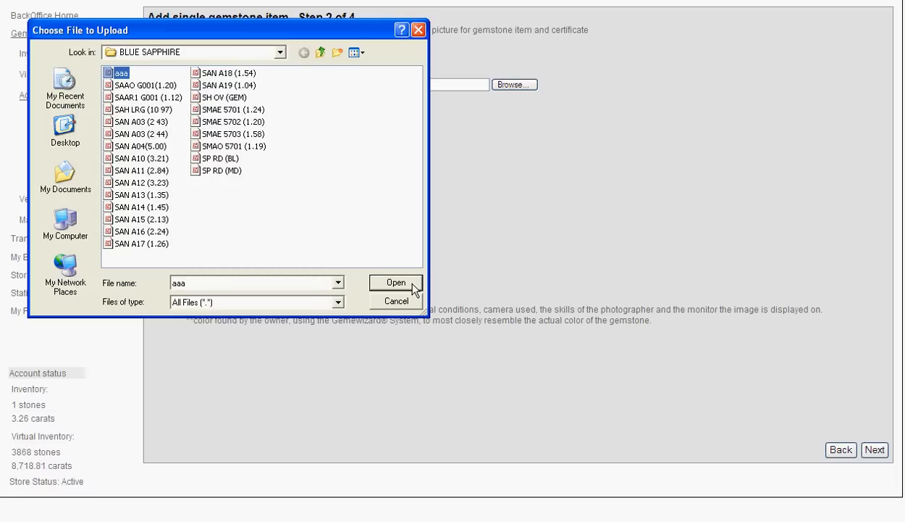
{"action": "left_click", "coordinate": [395, 282]}
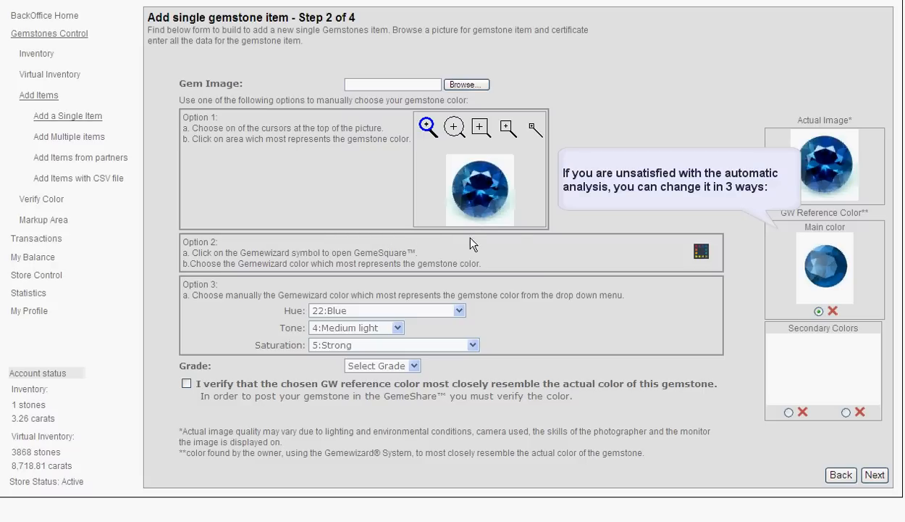
{"action": "mouse_move", "coordinate": [473, 243]}
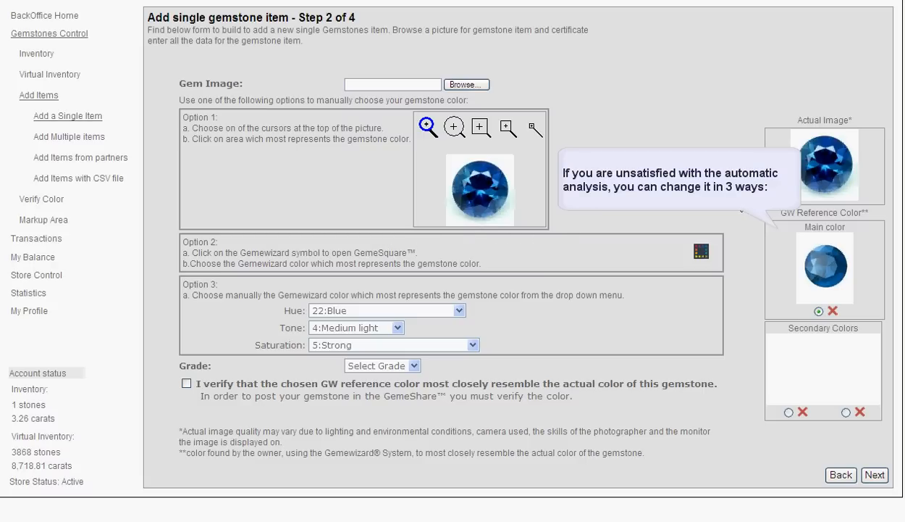
{"action": "mouse_move", "coordinate": [860, 272]}
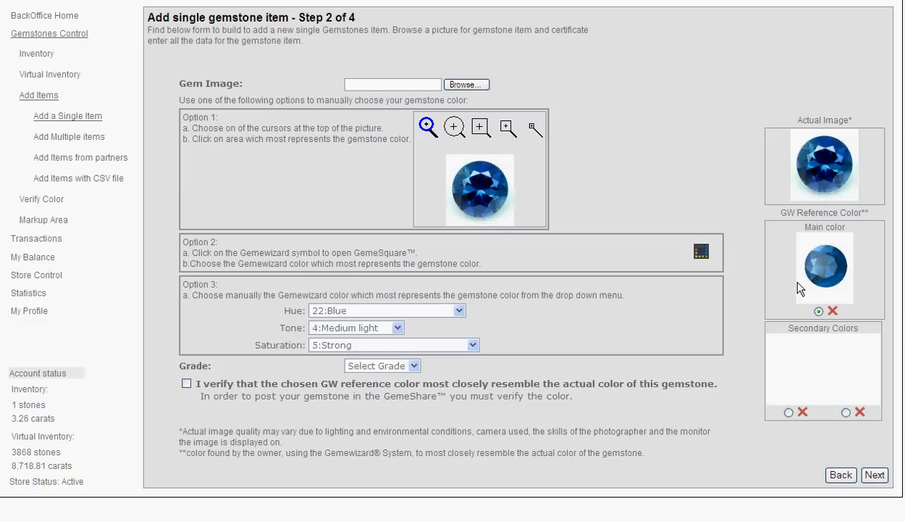
{"action": "mouse_move", "coordinate": [696, 197]}
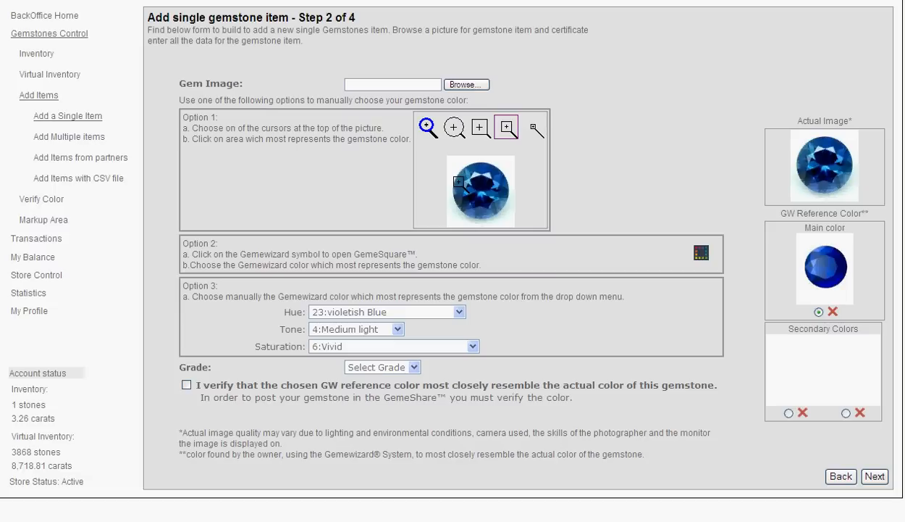
- Sample the gem's colour from the picture, giving very slightly greenish Blue, Medium light, Vivid
{"action": "left_click", "coordinate": [458, 185]}
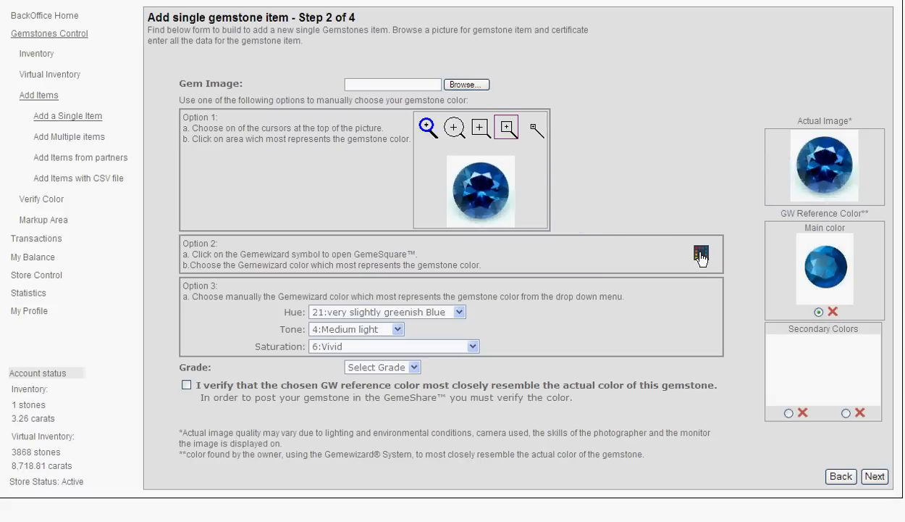
- In GemeSquare, select the blue gem and show its tone/saturation chart
{"action": "left_click", "coordinate": [700, 255]}
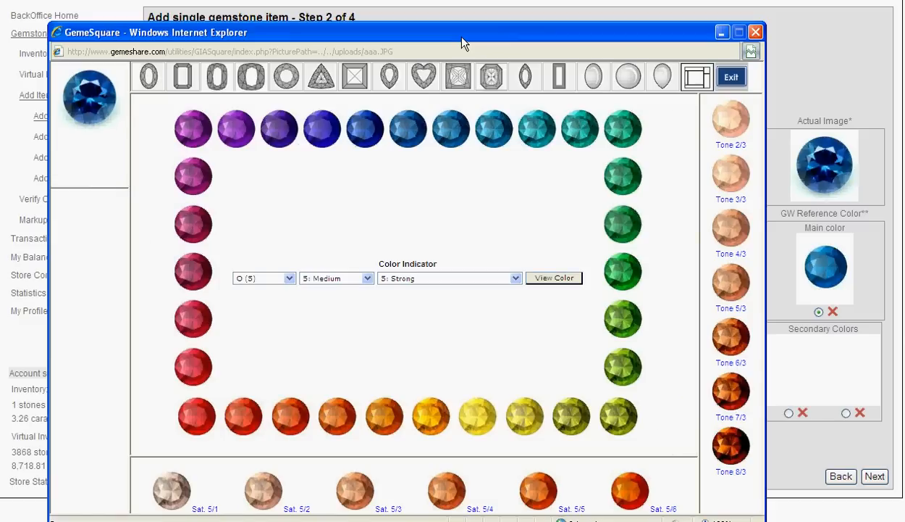
{"action": "mouse_move", "coordinate": [388, 137]}
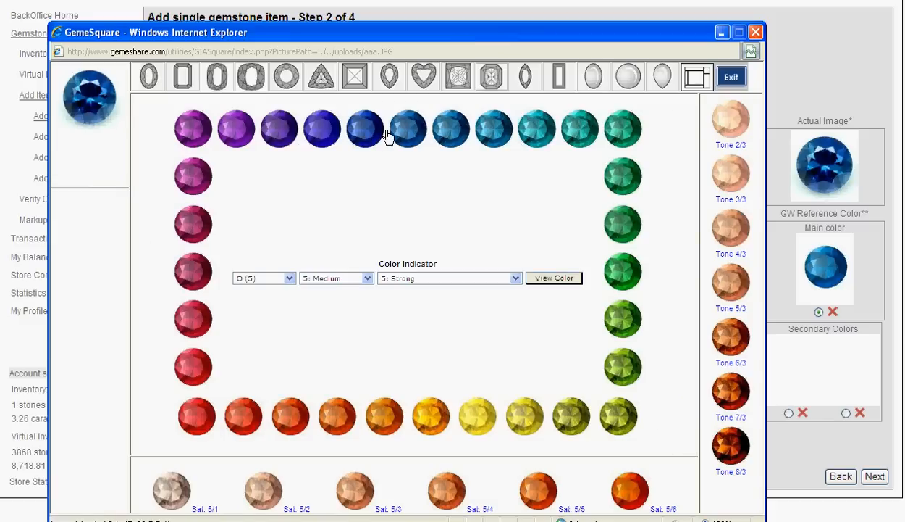
{"action": "left_click", "coordinate": [409, 129]}
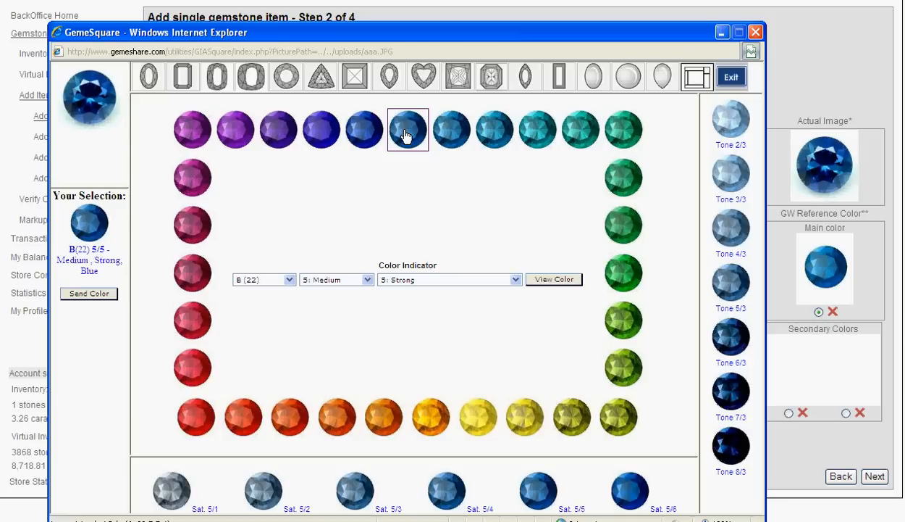
{"action": "left_click", "coordinate": [89, 99]}
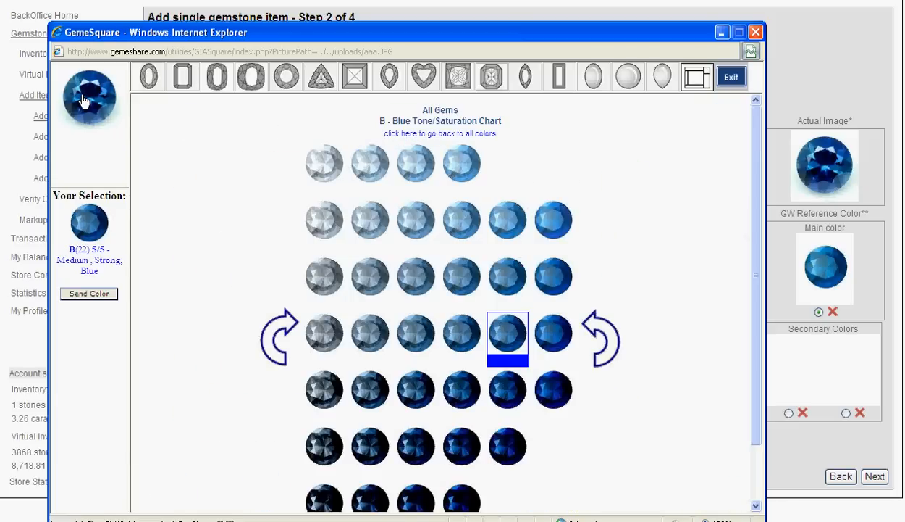
{"action": "mouse_move", "coordinate": [85, 102]}
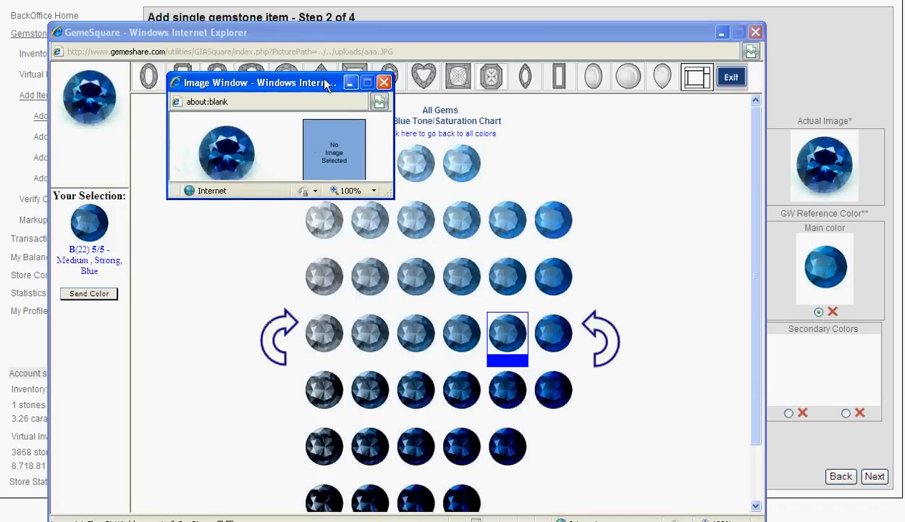
- Dismiss the image preview and choose the B(22) 6/4 medium dark, moderately strong blue
{"action": "left_click_drag", "start_coordinate": [254, 81], "coordinate": [537, 243]}
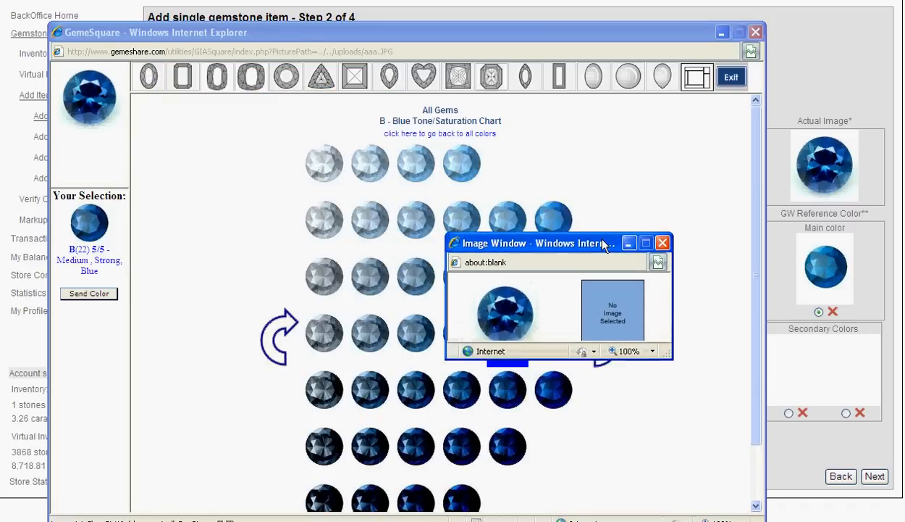
{"action": "left_click_drag", "start_coordinate": [536, 244], "coordinate": [493, 250]}
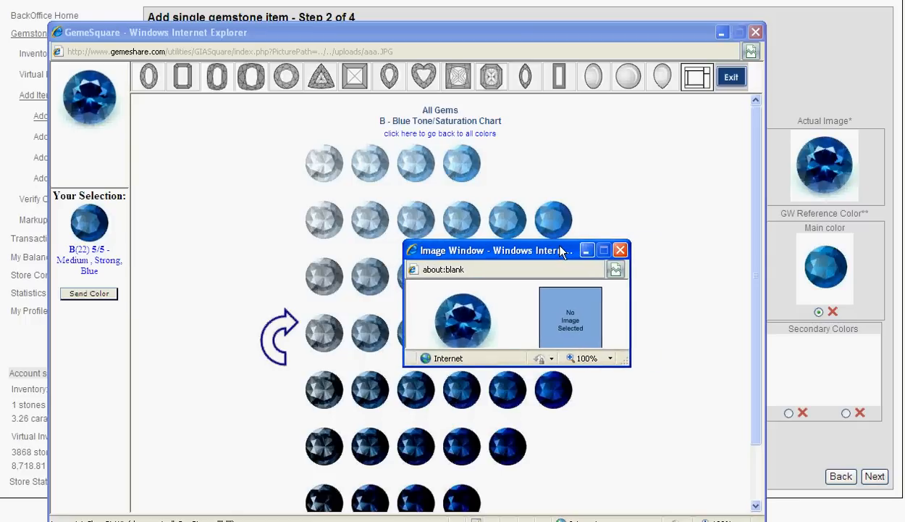
{"action": "left_click", "coordinate": [507, 333]}
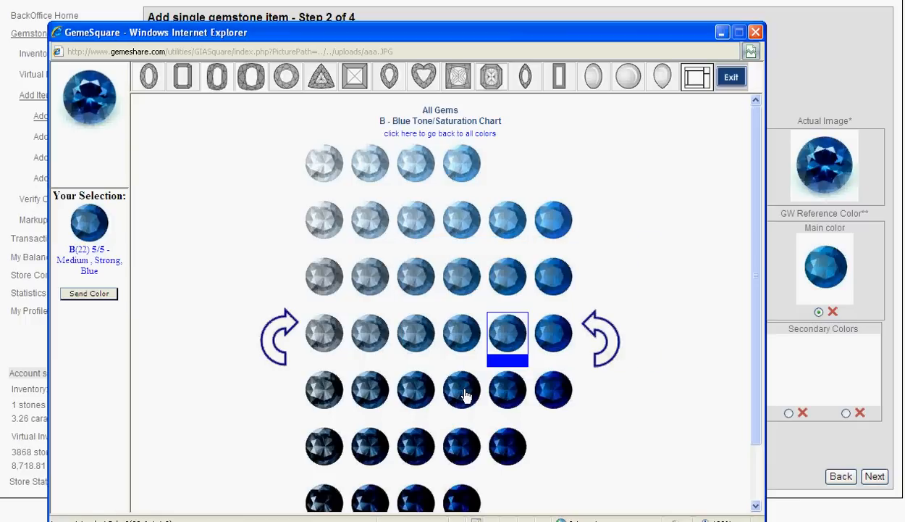
{"action": "left_click", "coordinate": [463, 389]}
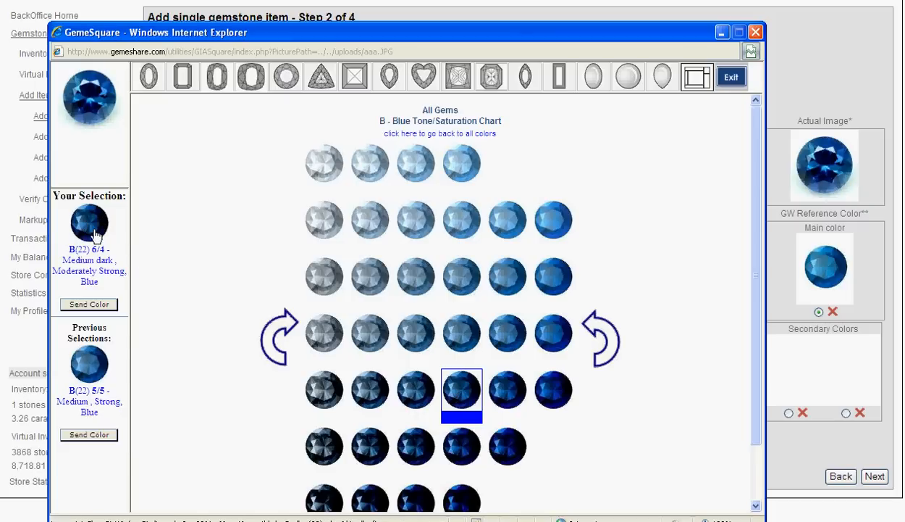
{"action": "mouse_move", "coordinate": [151, 313]}
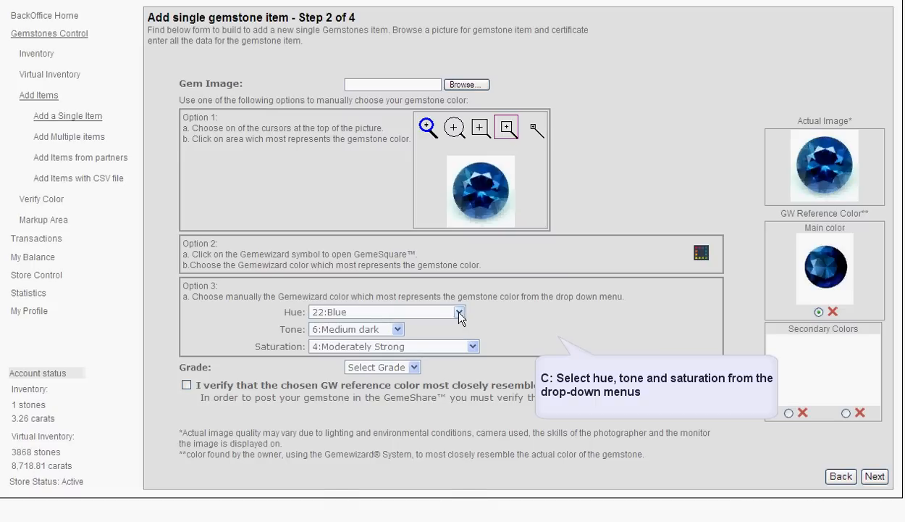
- Set hue Blue, saturation Moderately Strong, grade AA, and tick the colour verification box
{"action": "left_click", "coordinate": [461, 312]}
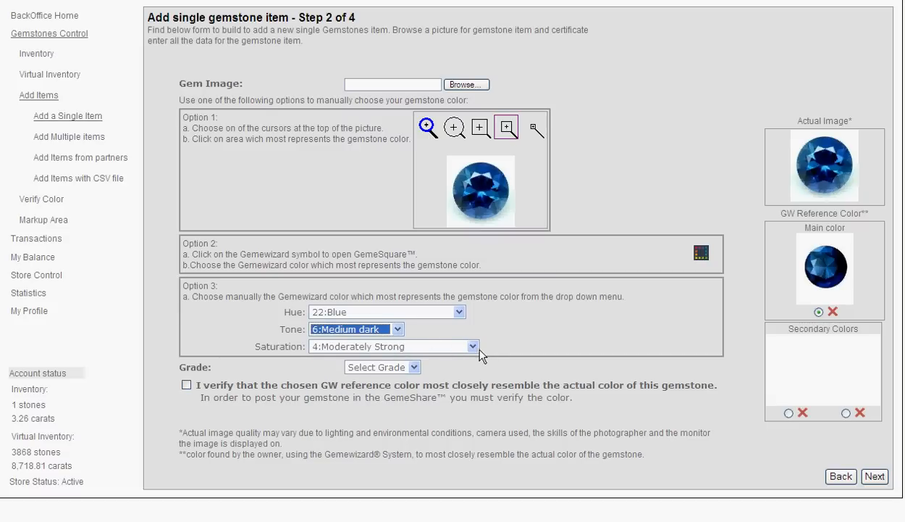
{"action": "left_click", "coordinate": [472, 345]}
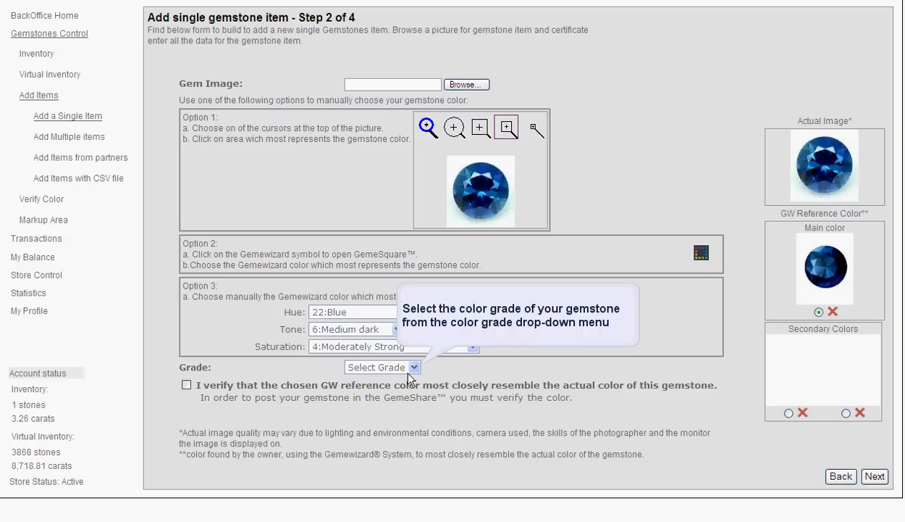
{"action": "left_click", "coordinate": [383, 367]}
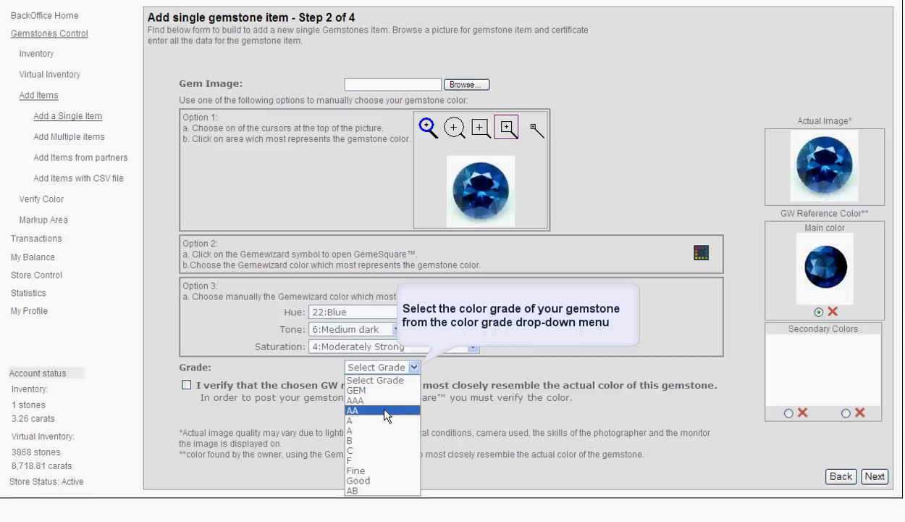
{"action": "left_click", "coordinate": [374, 411]}
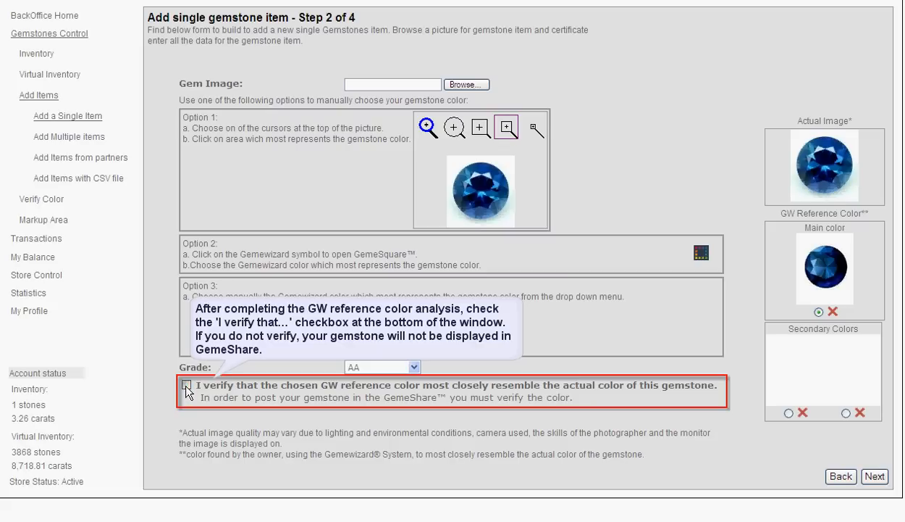
{"action": "left_click", "coordinate": [185, 386]}
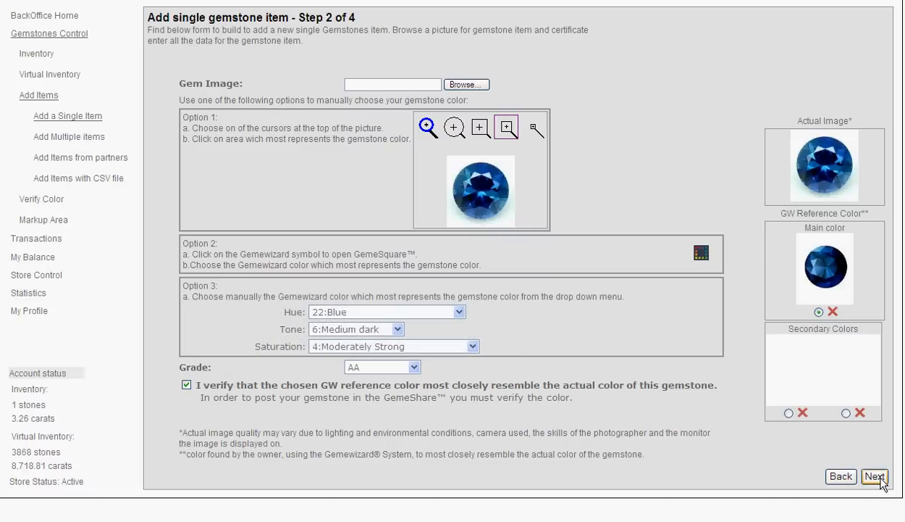
- Continue to step 3 and choose GIA as the certificate issuer
{"action": "left_click", "coordinate": [875, 475]}
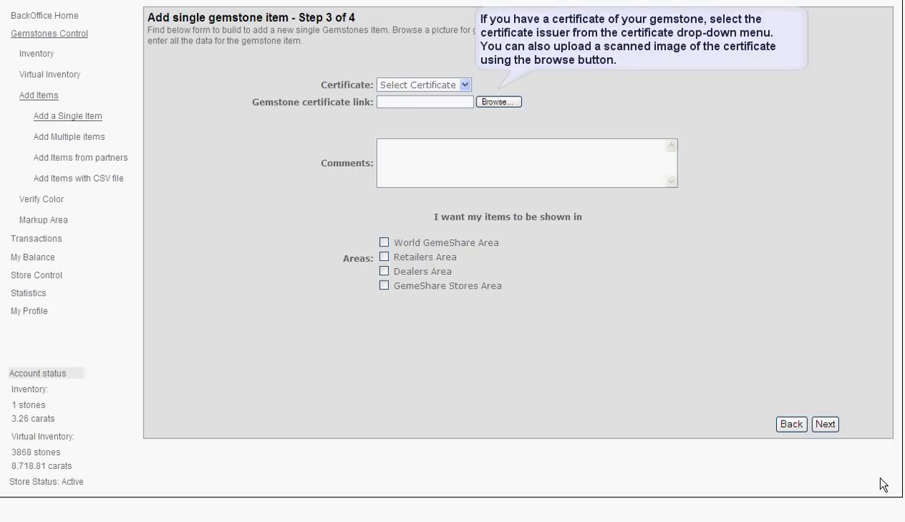
{"action": "mouse_move", "coordinate": [625, 327]}
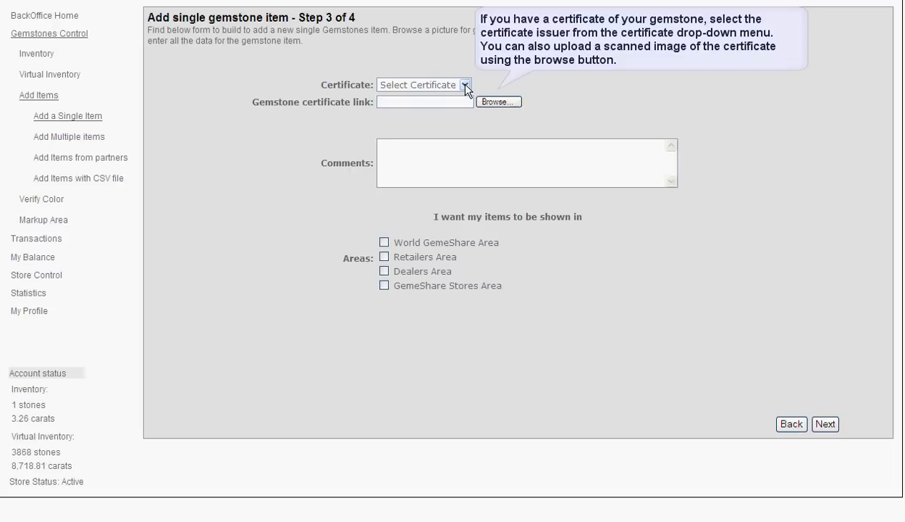
{"action": "left_click", "coordinate": [464, 84]}
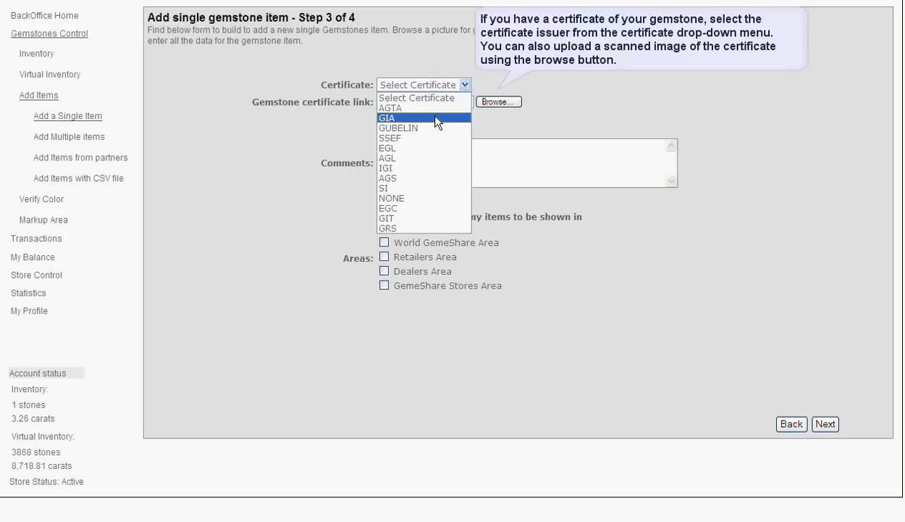
{"action": "left_click", "coordinate": [388, 117]}
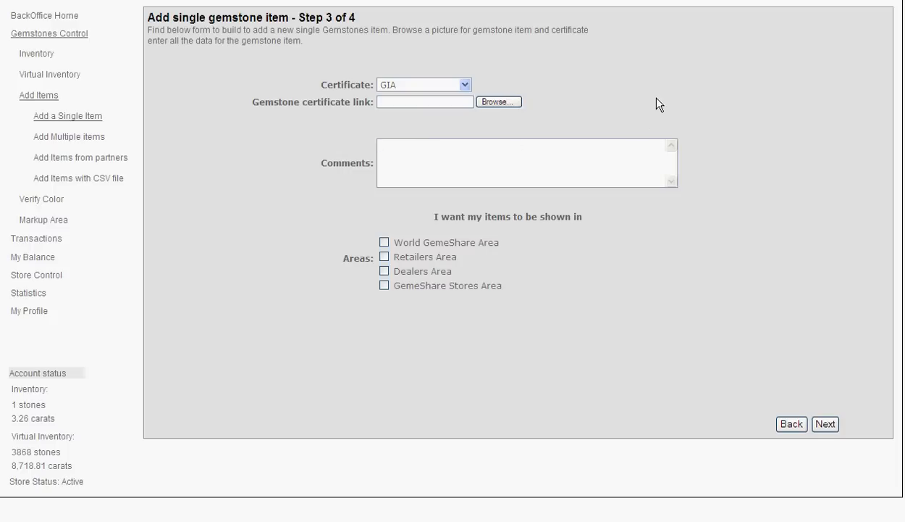
- Write the comment 'Very nice blue Sapphire gem. slight green tint.'
{"action": "type", "text": "Very nice blue Sapphire"}
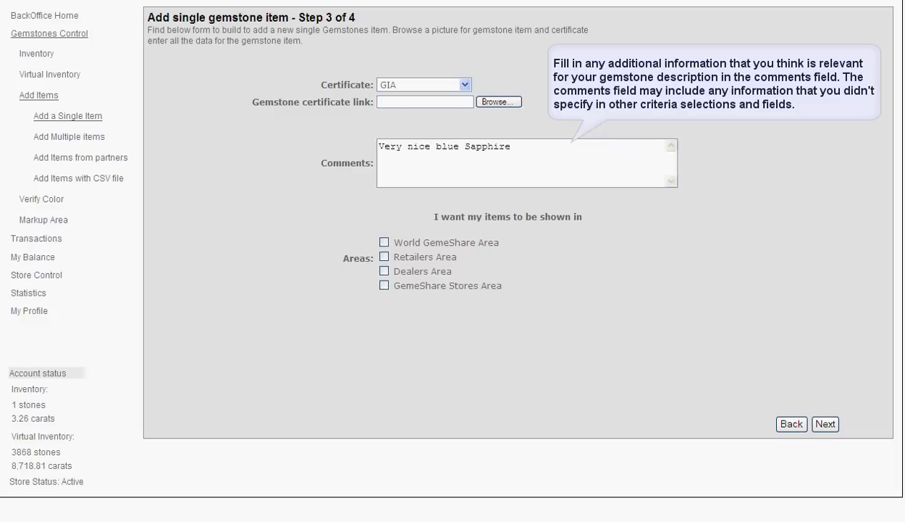
{"action": "type", "text": "gem."}
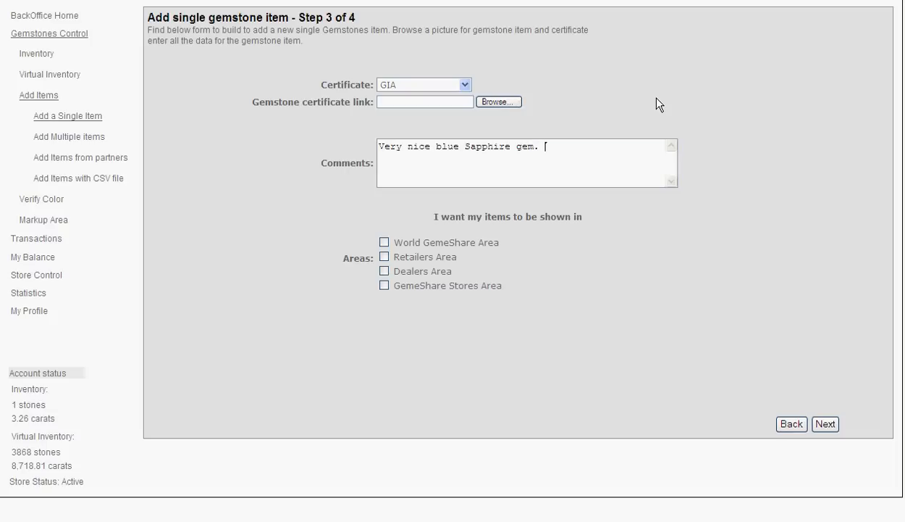
{"action": "type", "text": "slight gr"}
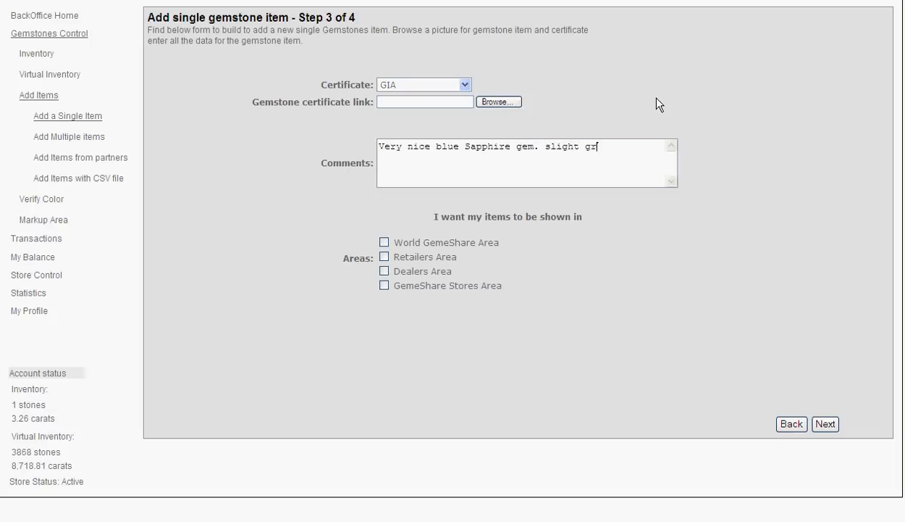
{"action": "type", "text": "green"}
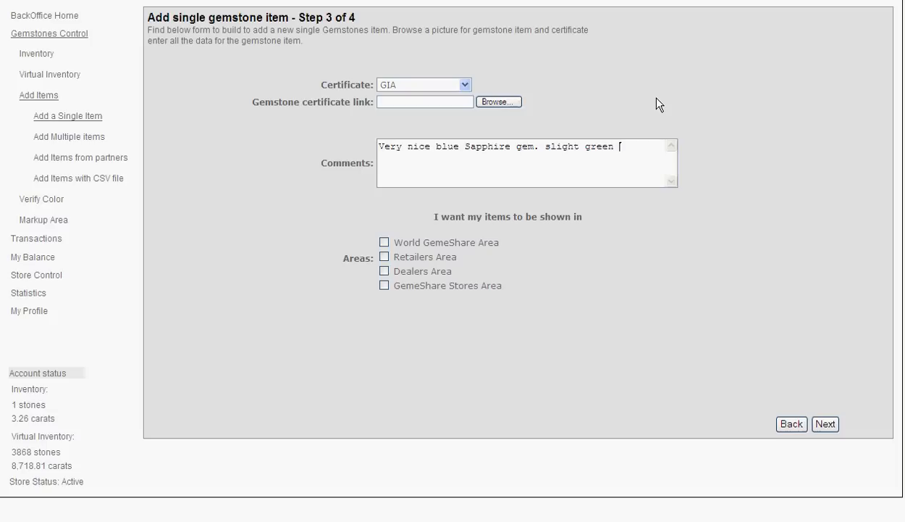
{"action": "type", "text": "tint."}
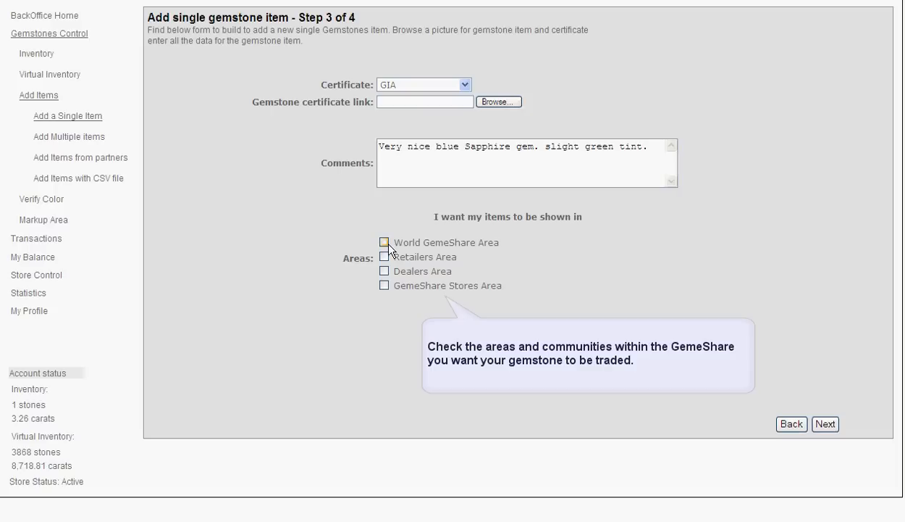
- Tick the World GemeShare and GemeShare Stores area checkboxes to display the item
{"action": "left_click", "coordinate": [386, 242]}
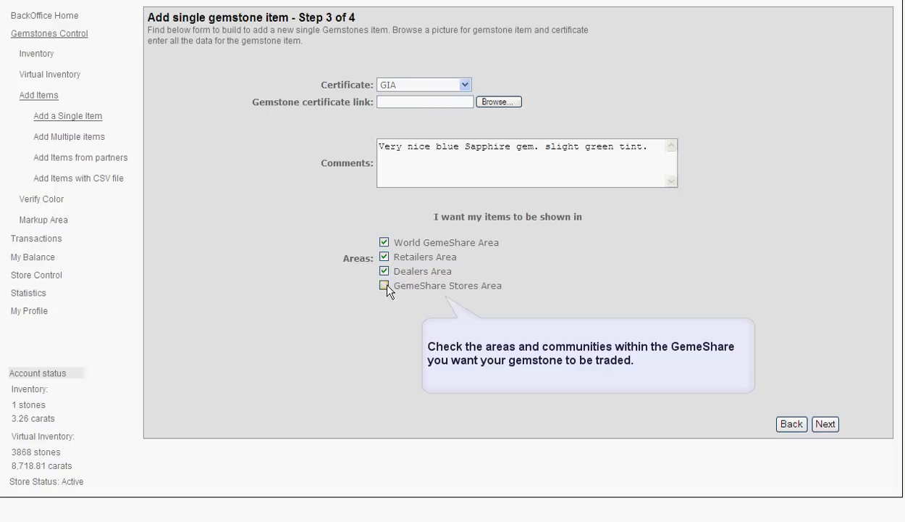
{"action": "left_click", "coordinate": [385, 284]}
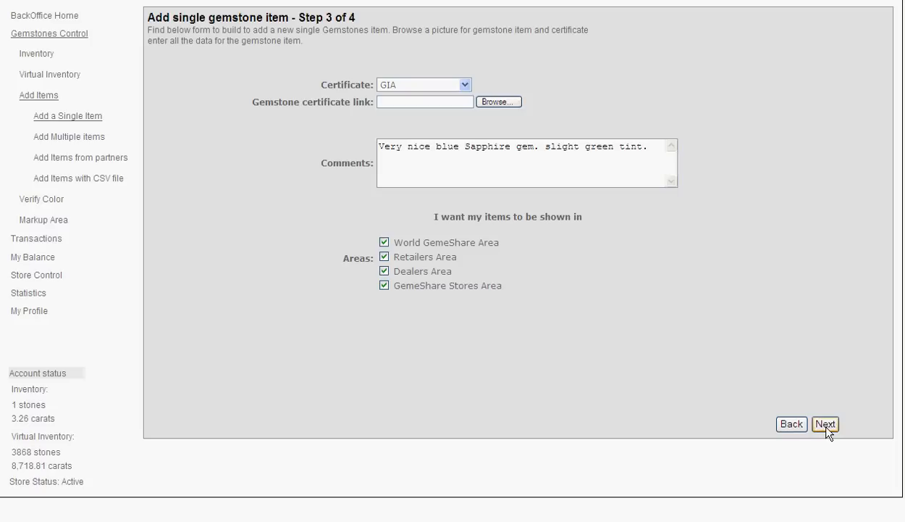
- Advance to the Step 4 summary review and finish to save the sapphire listing
{"action": "left_click", "coordinate": [825, 423]}
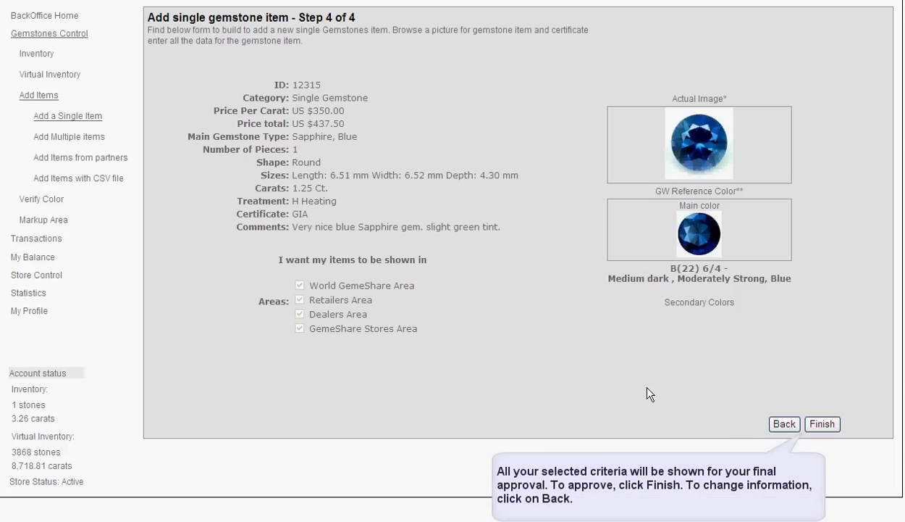
{"action": "mouse_move", "coordinate": [546, 337]}
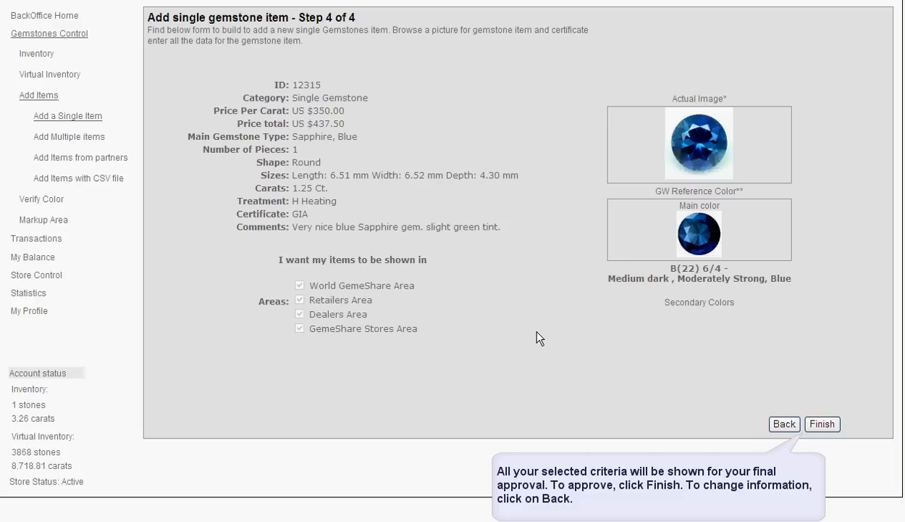
{"action": "mouse_move", "coordinate": [778, 390]}
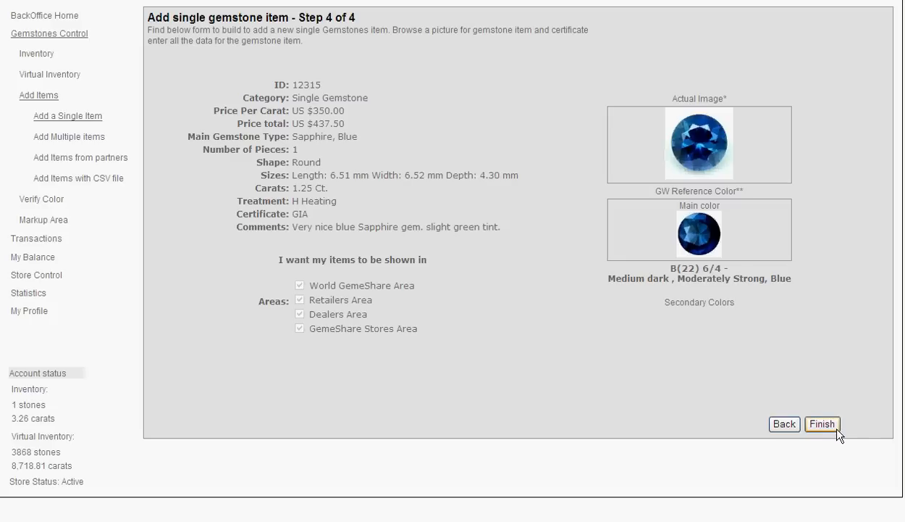
{"action": "left_click", "coordinate": [823, 423]}
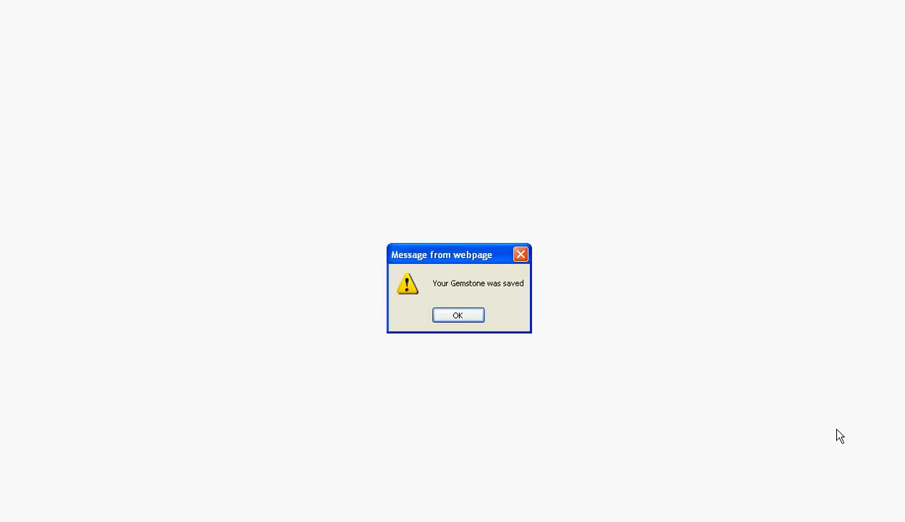